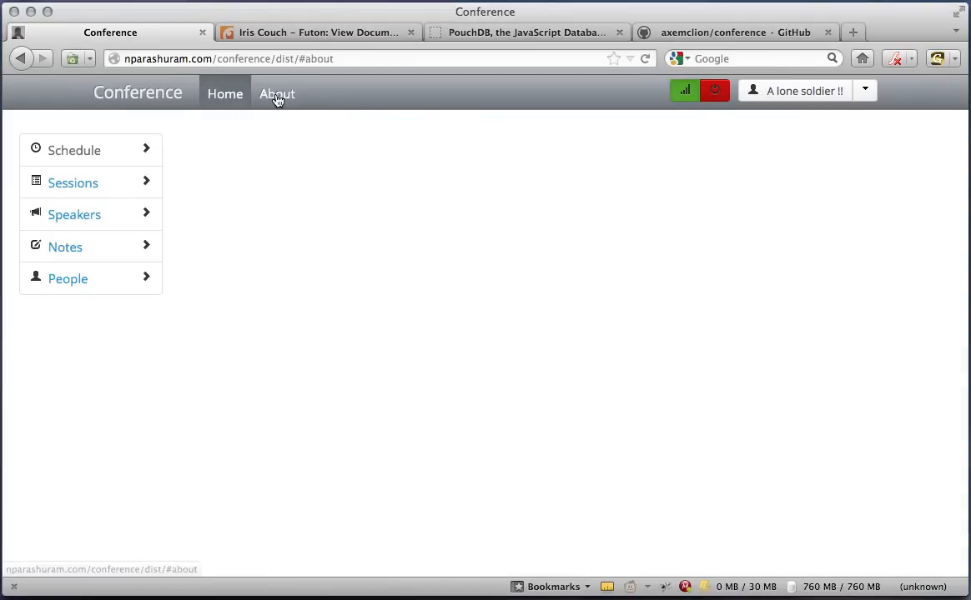
# View the About page describing the offline-capable app, its features and technology.
pyautogui.click(276, 94)
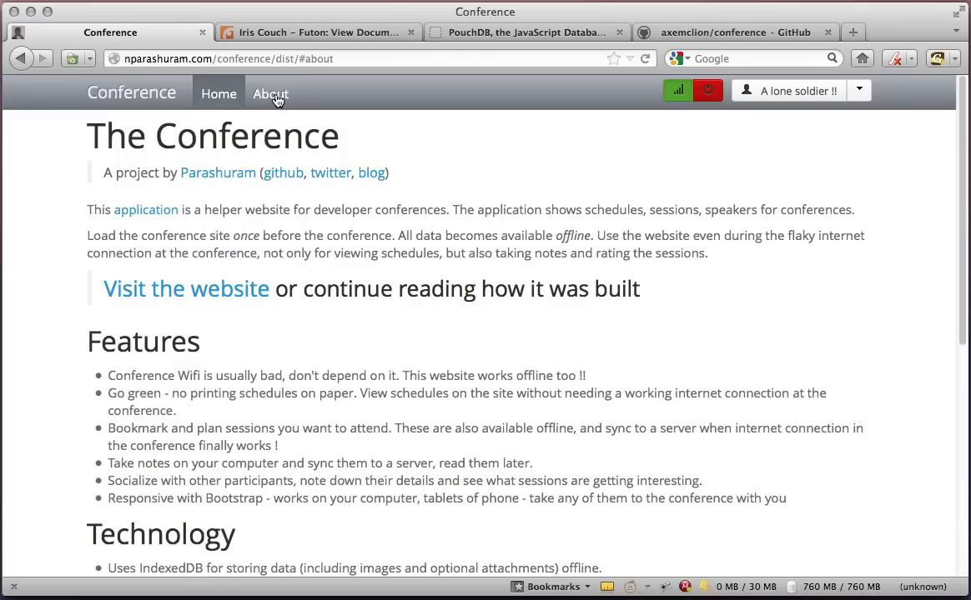
# Return home and load the Friday schedule, scrolling through the session cards.
pyautogui.click(225, 93)
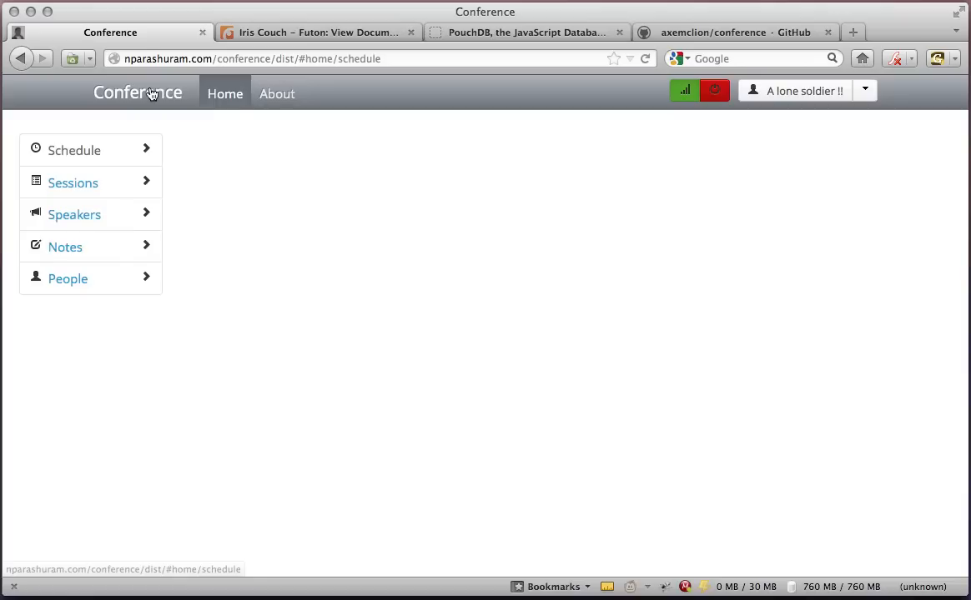
pyautogui.click(74, 150)
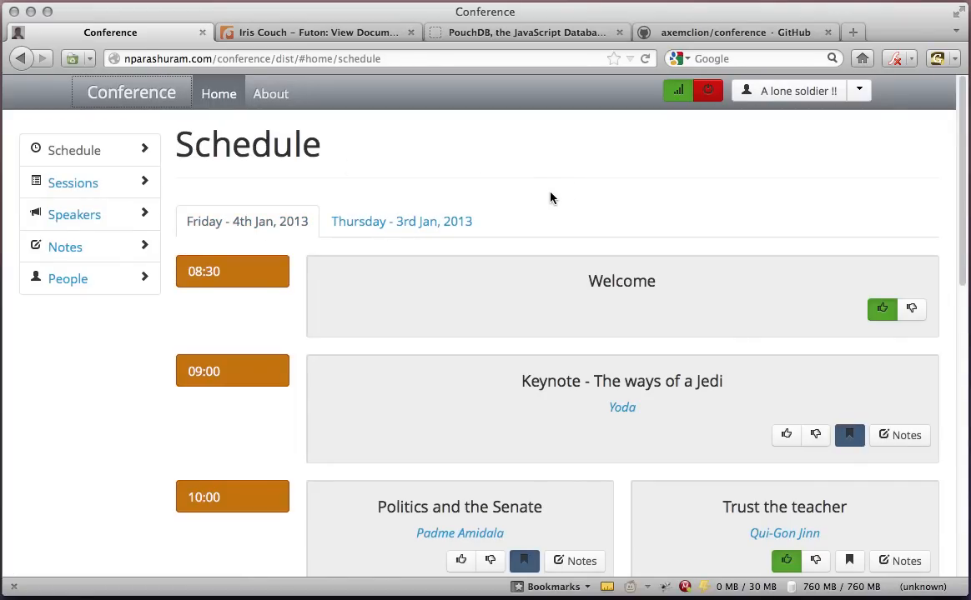
pyautogui.moveTo(557, 206)
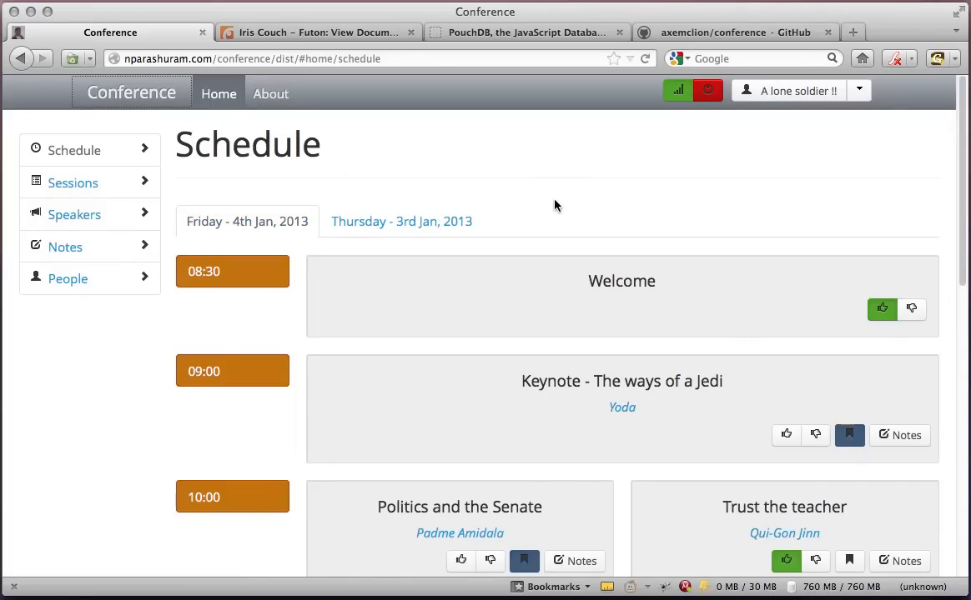
pyautogui.scroll(-3)
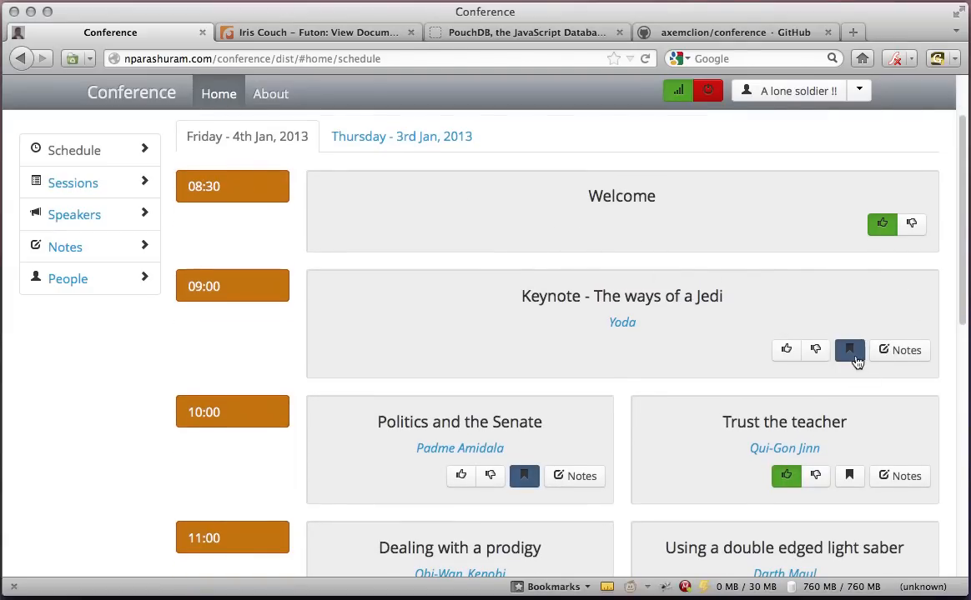
pyautogui.scroll(-3)
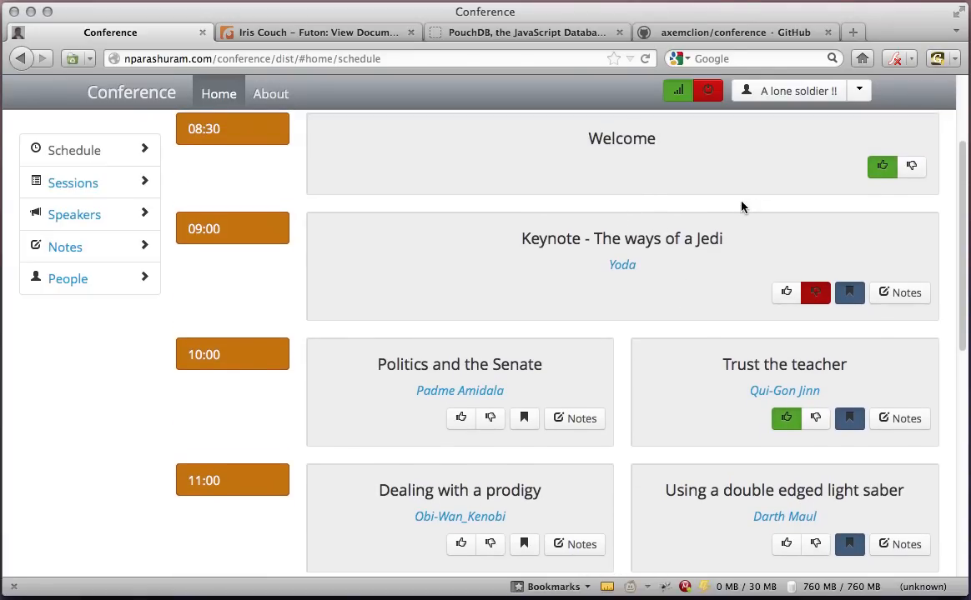
pyautogui.moveTo(766, 231)
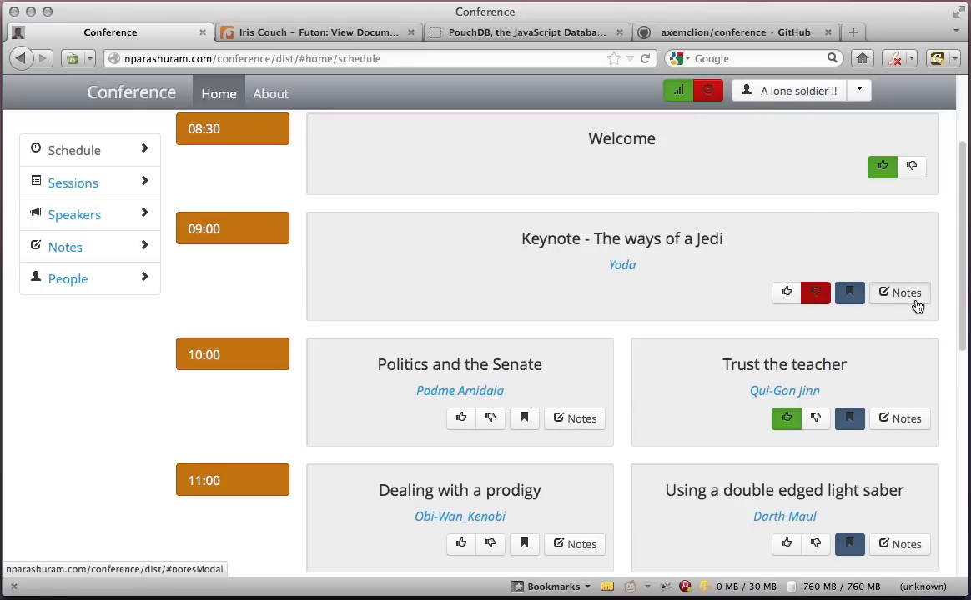
pyautogui.click(900, 293)
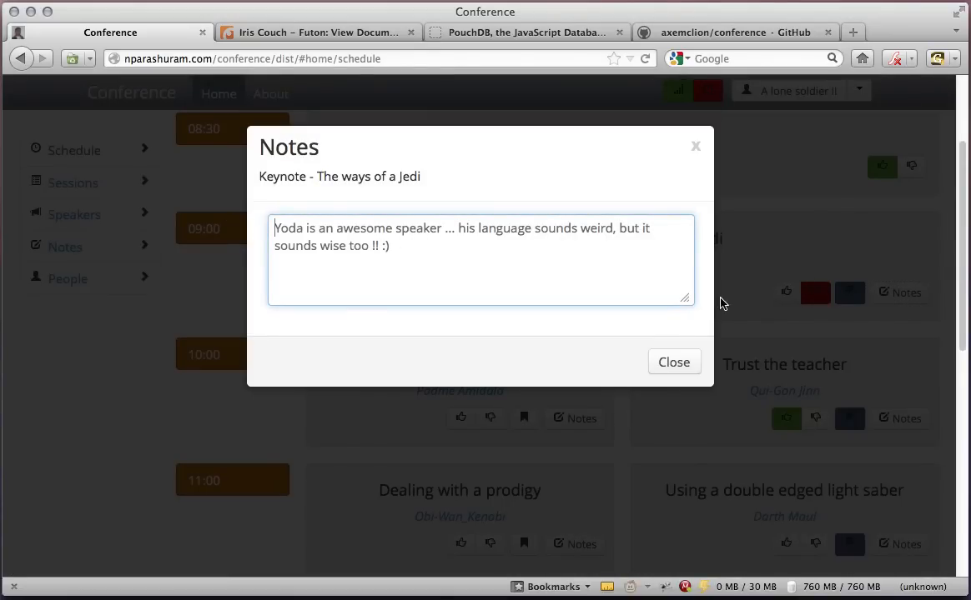
pyautogui.click(673, 362)
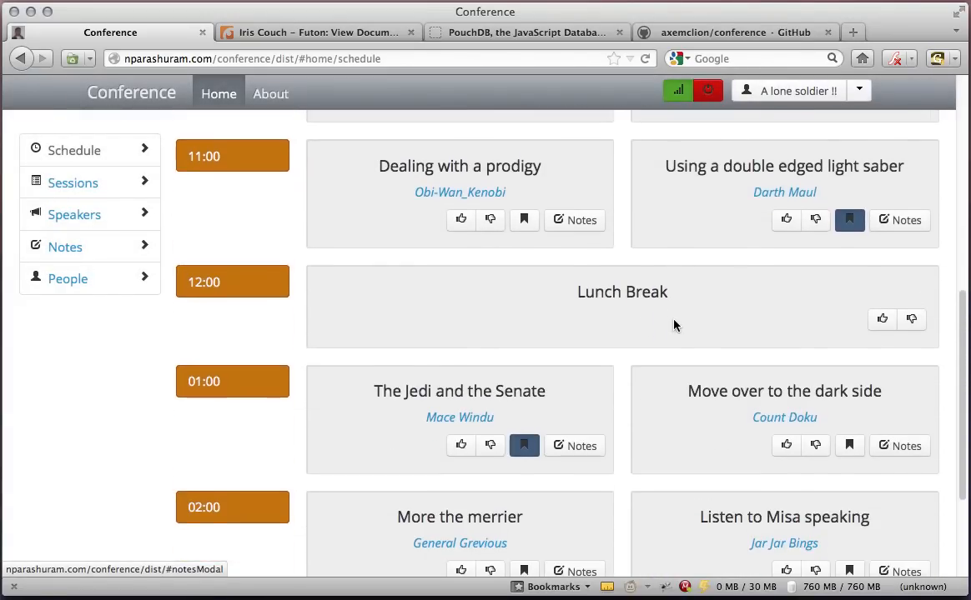
pyautogui.scroll(-3)
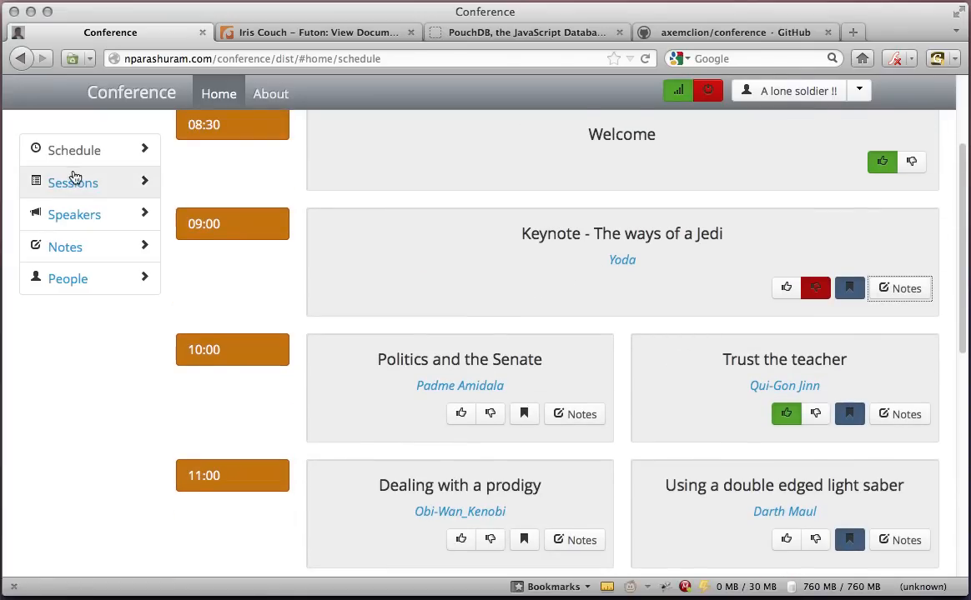
# From the Sessions list, view Leia Skywalker's speaker profile with her Smuggling Imperial Secrets talk.
pyautogui.click(72, 183)
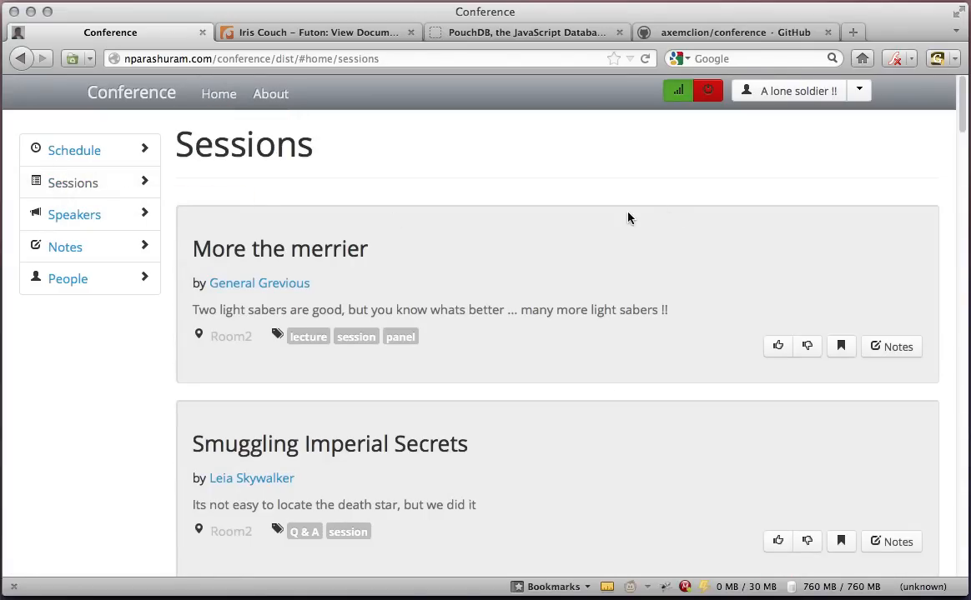
pyautogui.scroll(-3)
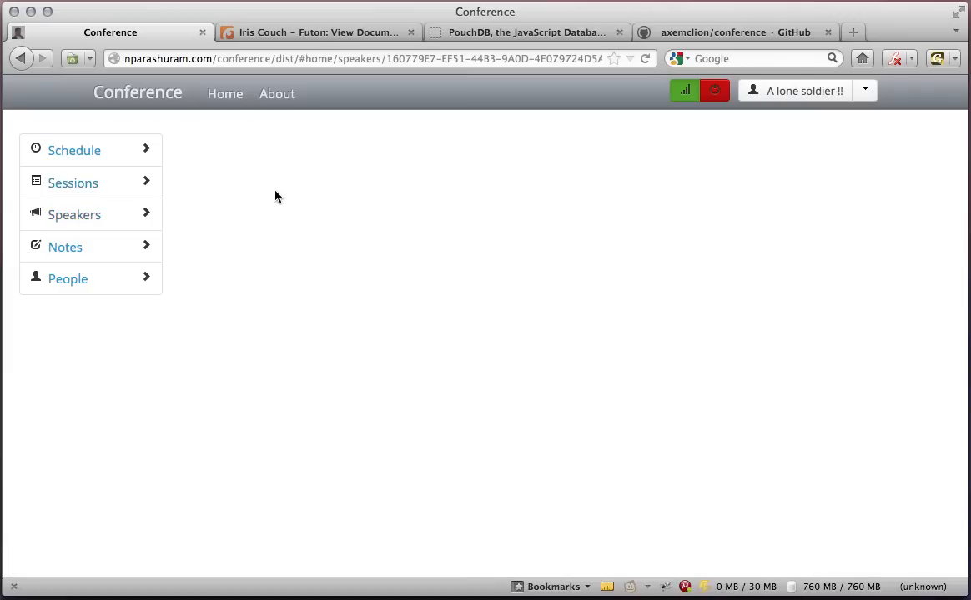
pyautogui.click(74, 215)
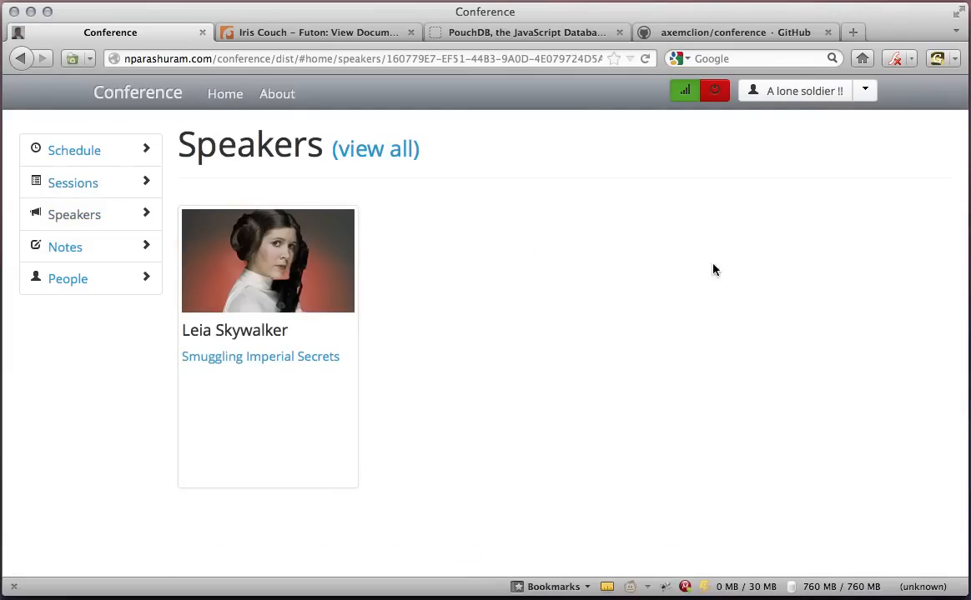
pyautogui.moveTo(260, 356)
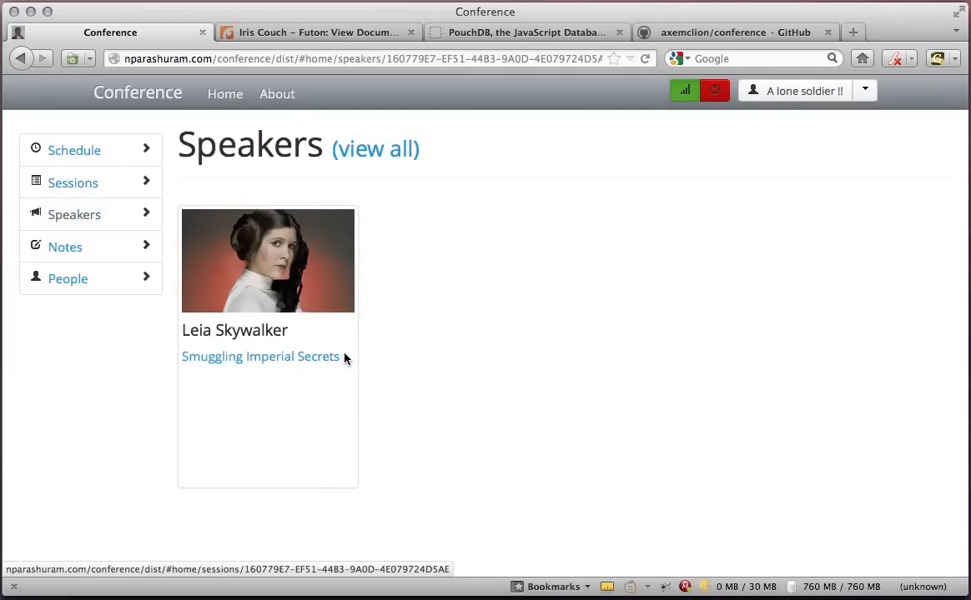
pyautogui.moveTo(279, 293)
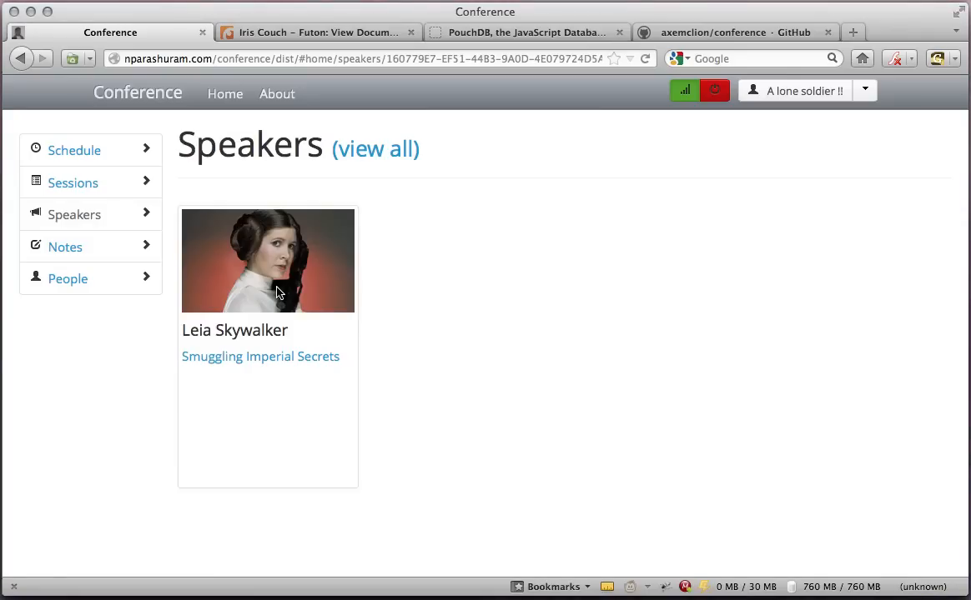
# Review the saved Notes for the Keynote, Politics and the Senate, and Trust the teacher.
pyautogui.click(65, 247)
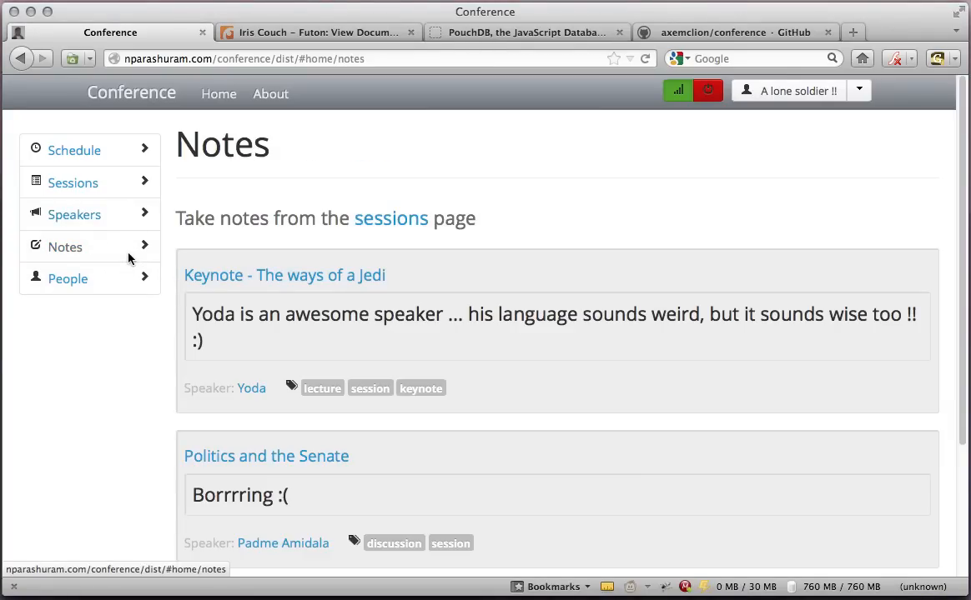
pyautogui.scroll(-3)
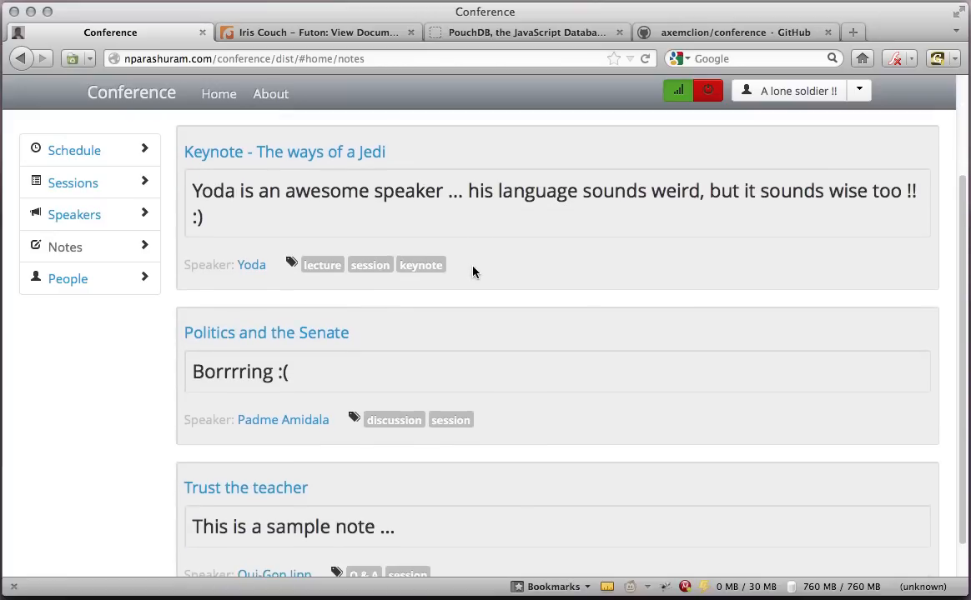
pyautogui.scroll(-3)
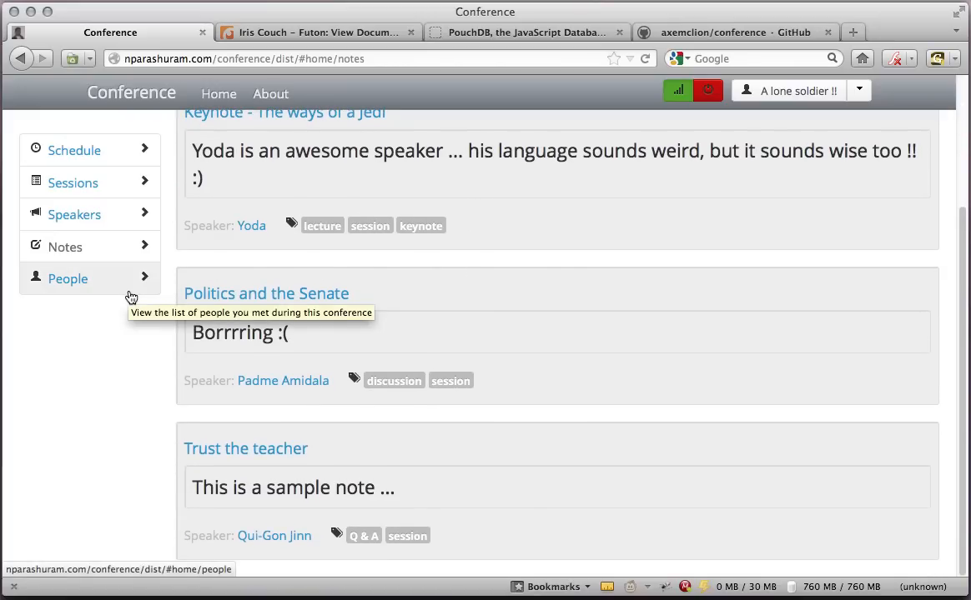
# On the People page, enter Ch-Prod in the 'And you are' field and confirm meeting them.
pyautogui.click(68, 278)
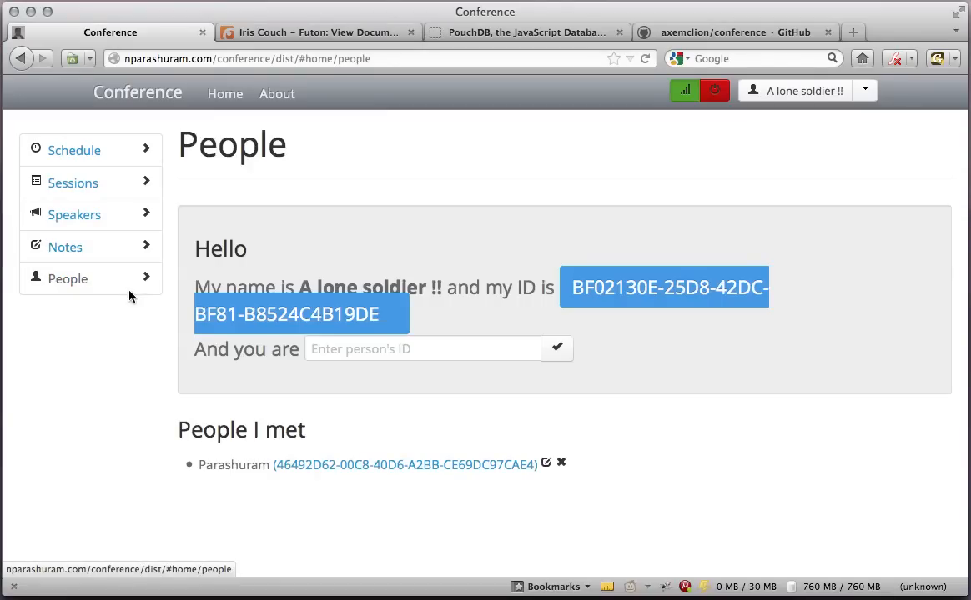
pyautogui.moveTo(131, 297)
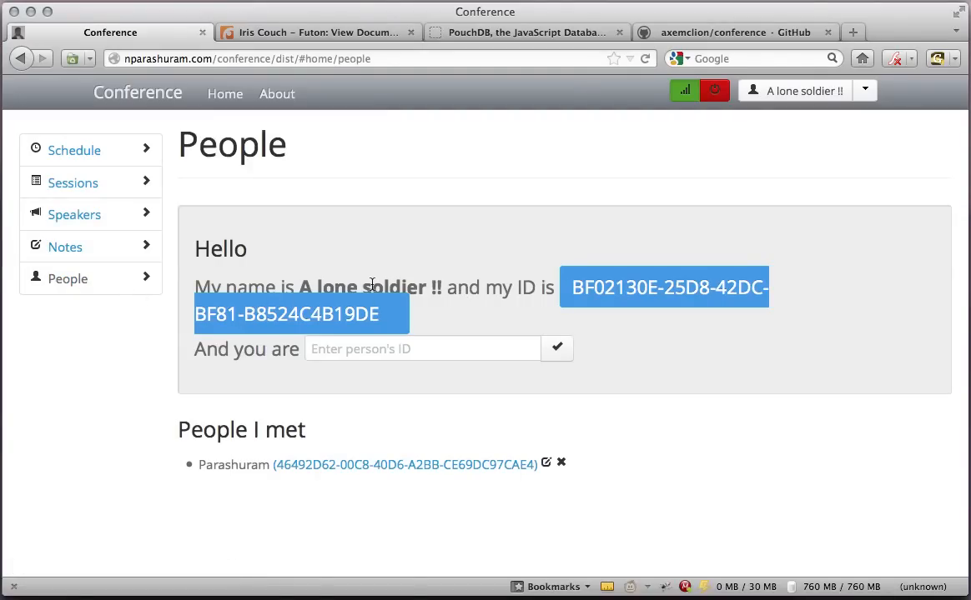
pyautogui.click(422, 349)
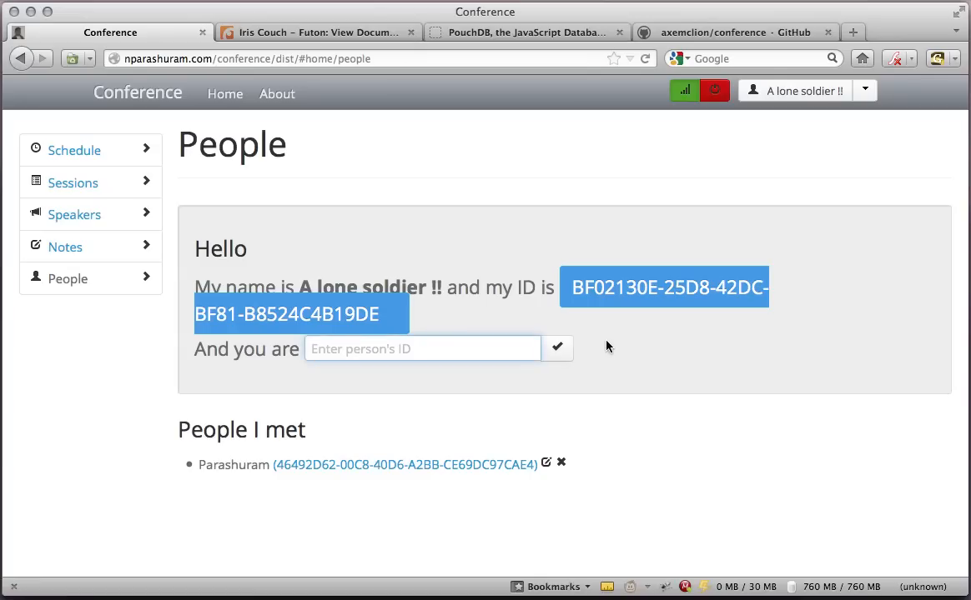
pyautogui.write('Pa')
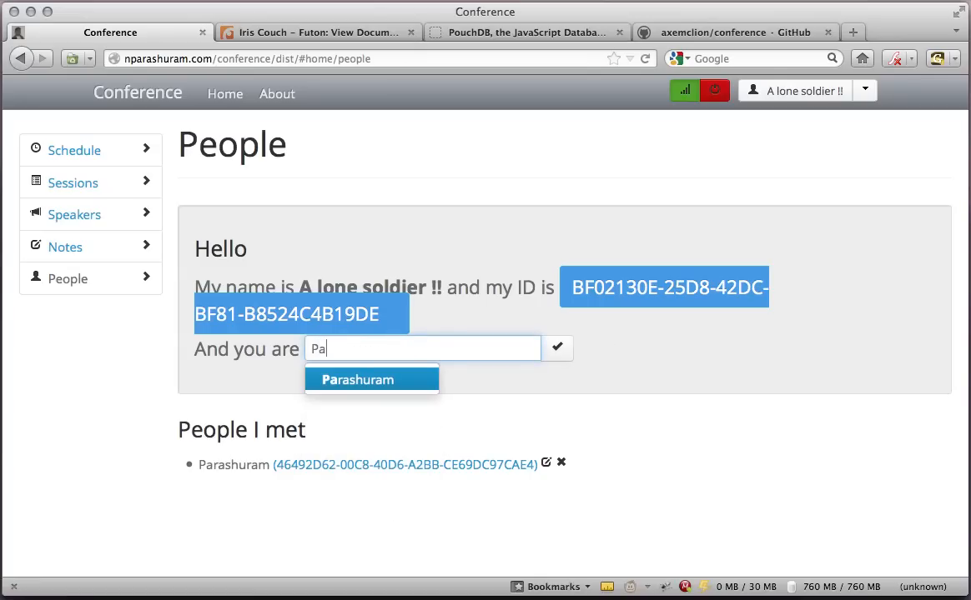
pyautogui.write('Ch-Prod')
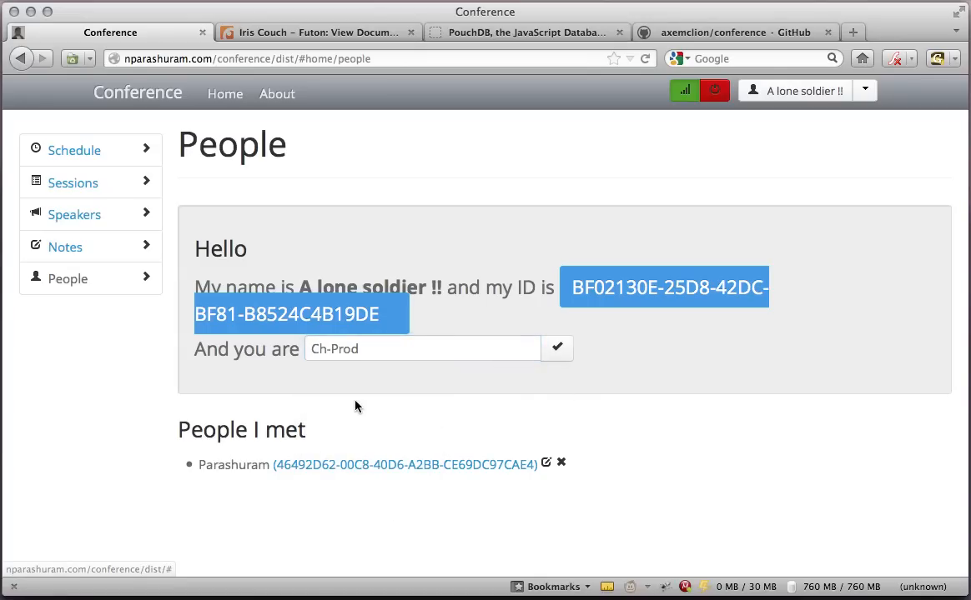
pyautogui.click(556, 349)
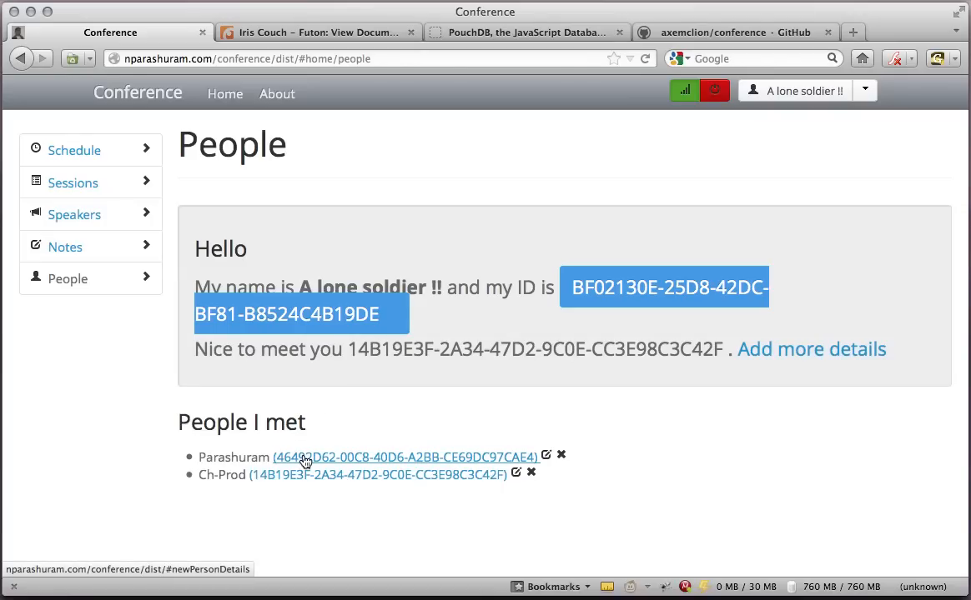
pyautogui.moveTo(331, 467)
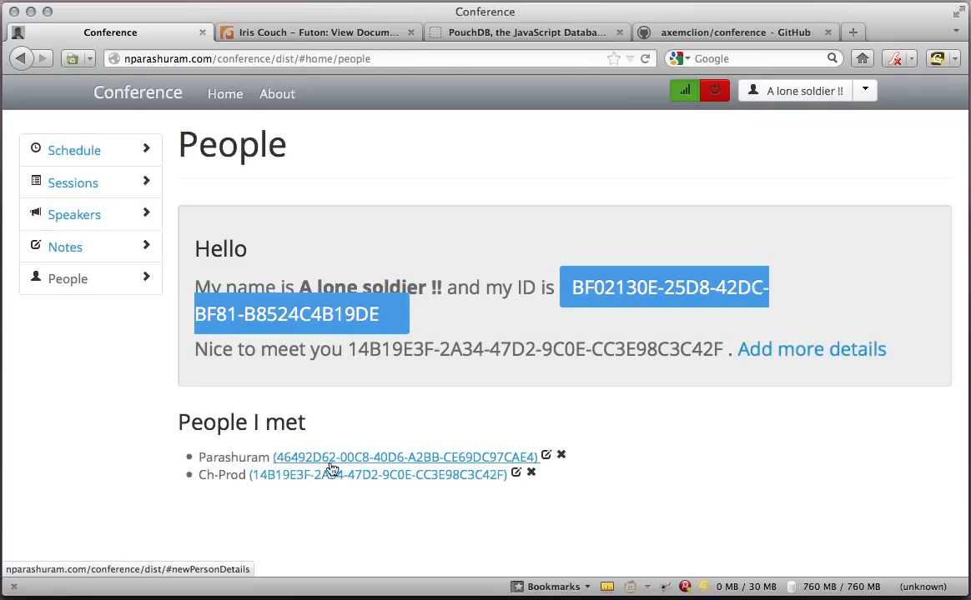
pyautogui.moveTo(868, 170)
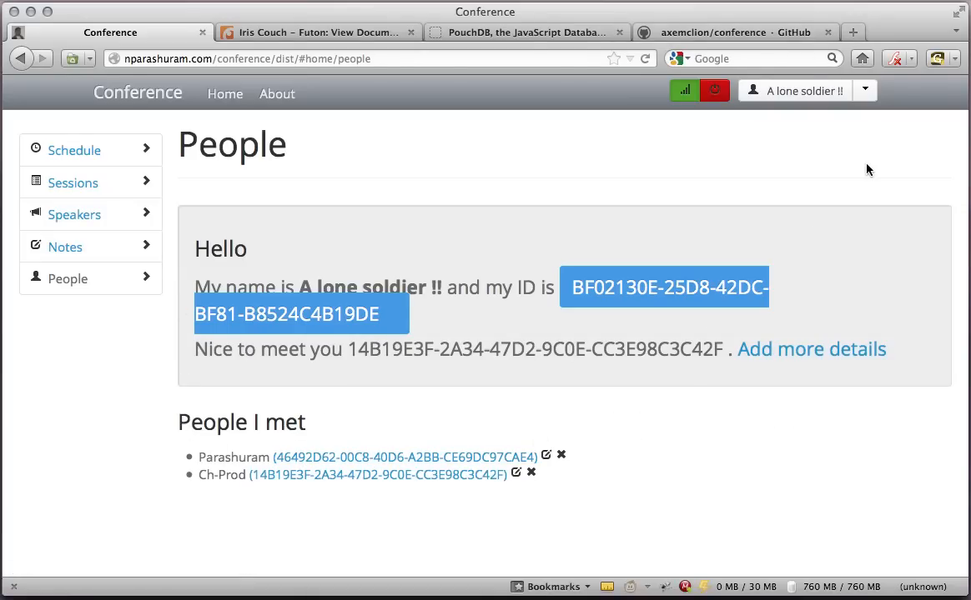
# Change the user's display name from A lone soldier !! to Aaron Name via Change Name.
pyautogui.click(783, 120)
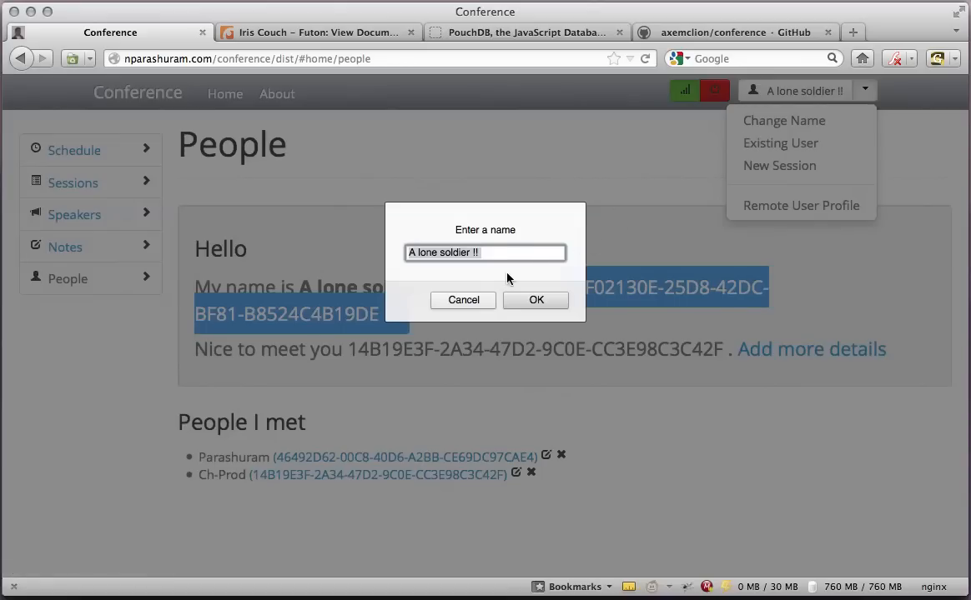
pyautogui.write('Aaron Na')
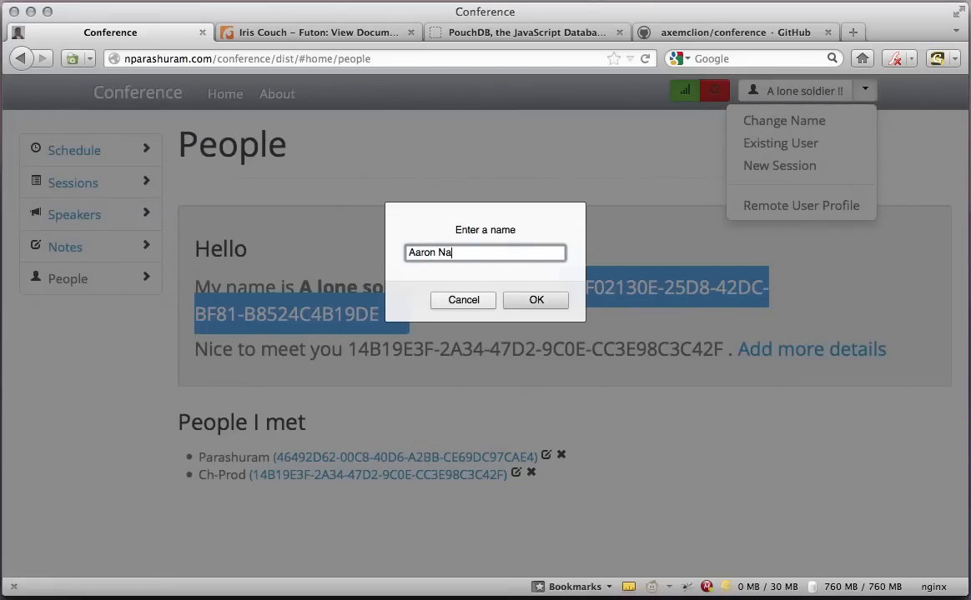
pyautogui.click(537, 300)
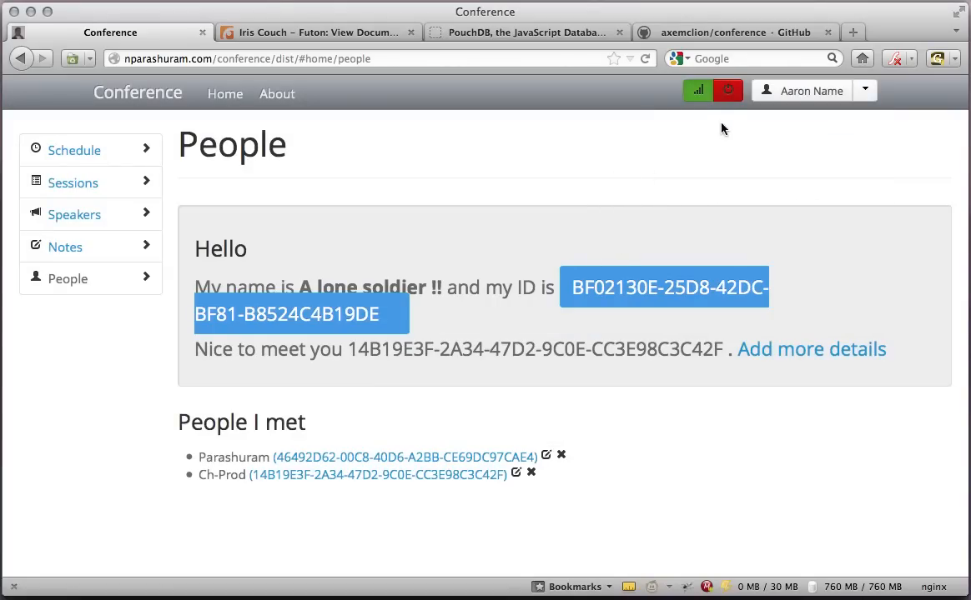
pyautogui.click(697, 90)
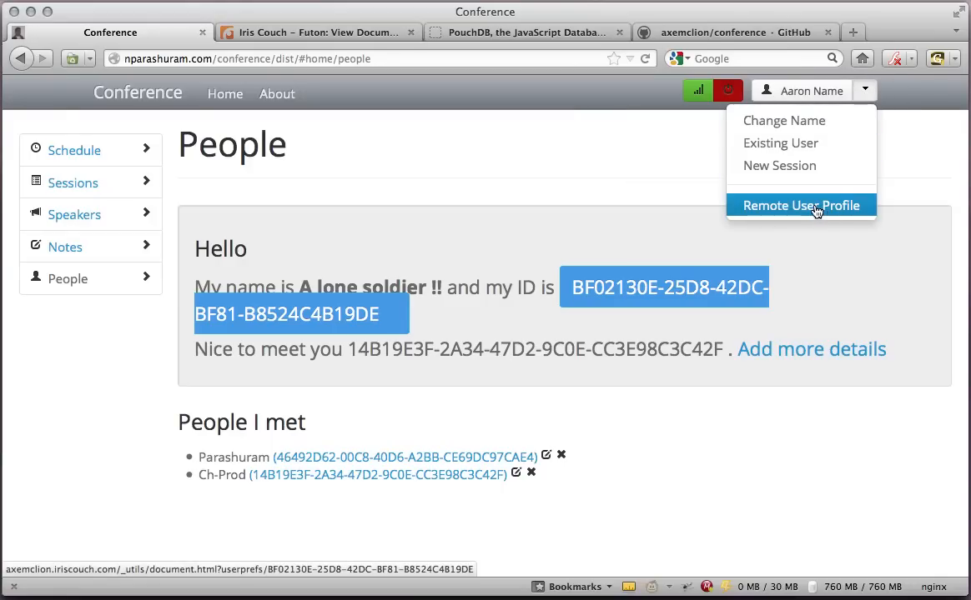
# Inspect the Remote User Profile document in Futon showing Aaron Name and both met people, then close its tabs.
pyautogui.click(800, 205)
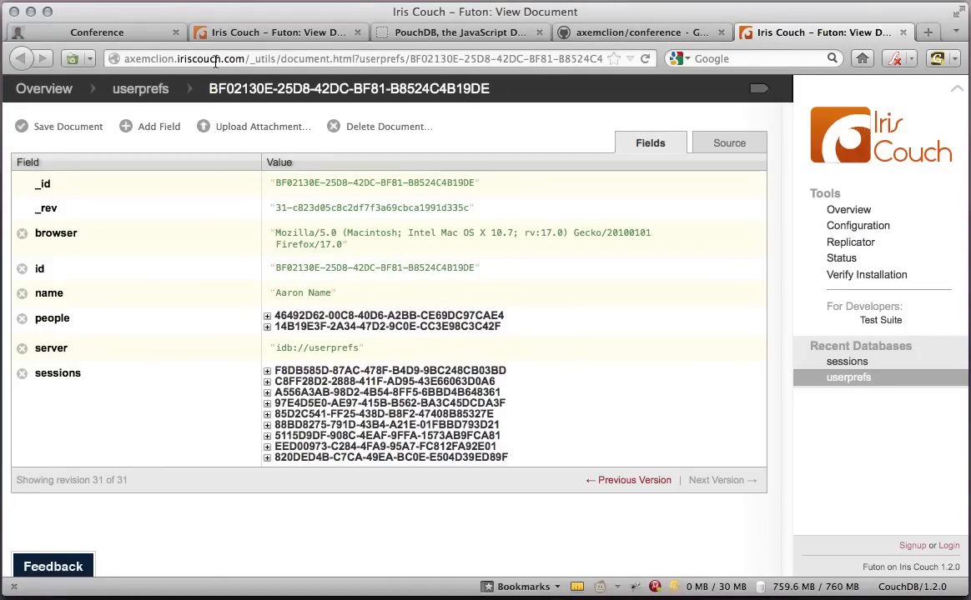
pyautogui.click(96, 32)
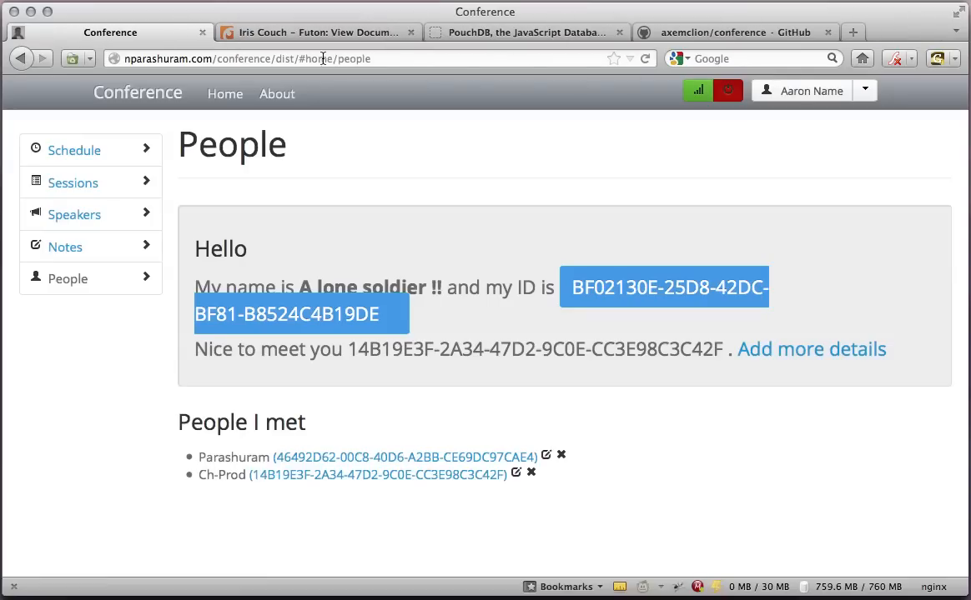
pyautogui.click(317, 32)
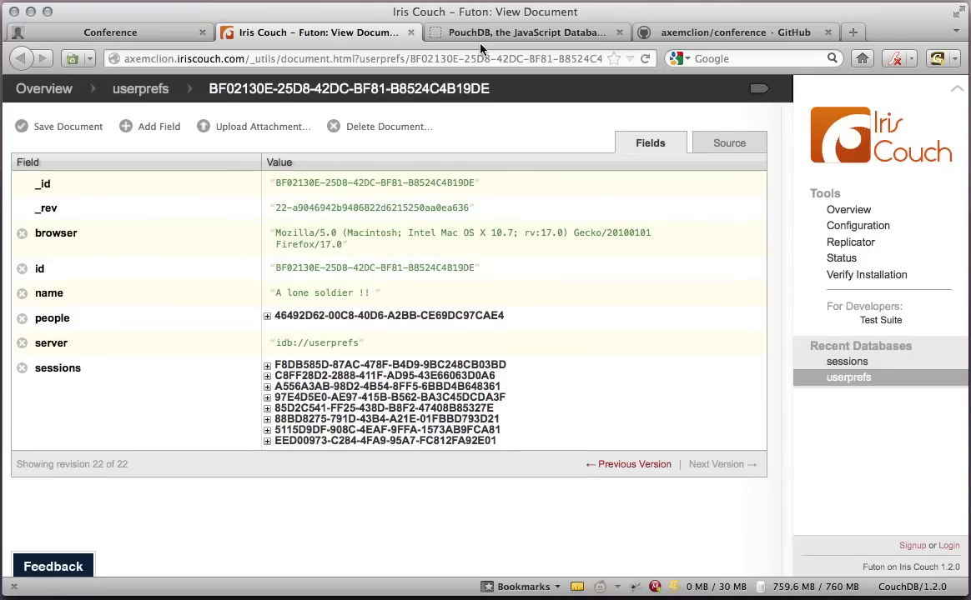
pyautogui.click(317, 31)
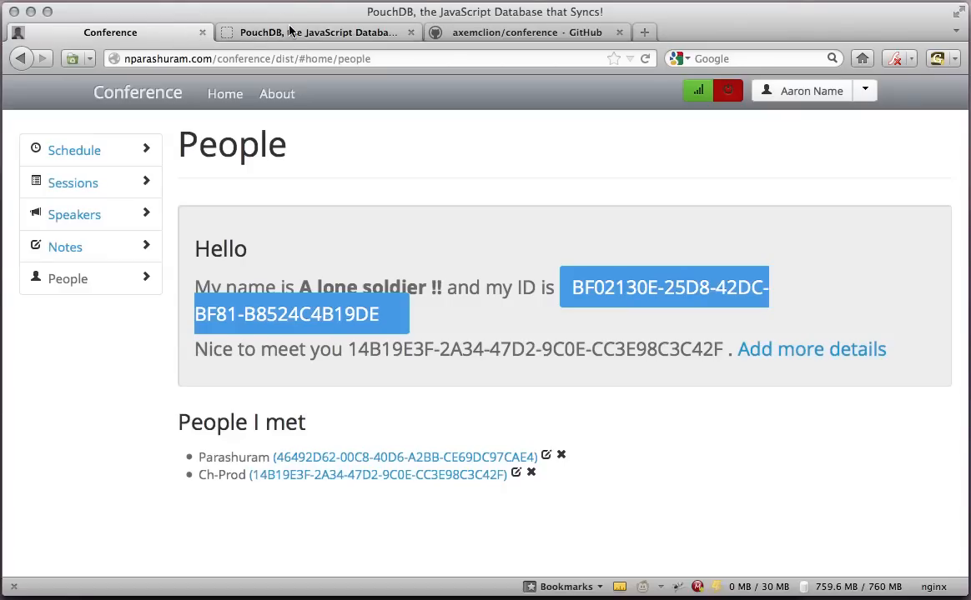
# Browse the localhost sessions and userprefs databases under Web Inspector's Storage panel.
pyautogui.click(317, 32)
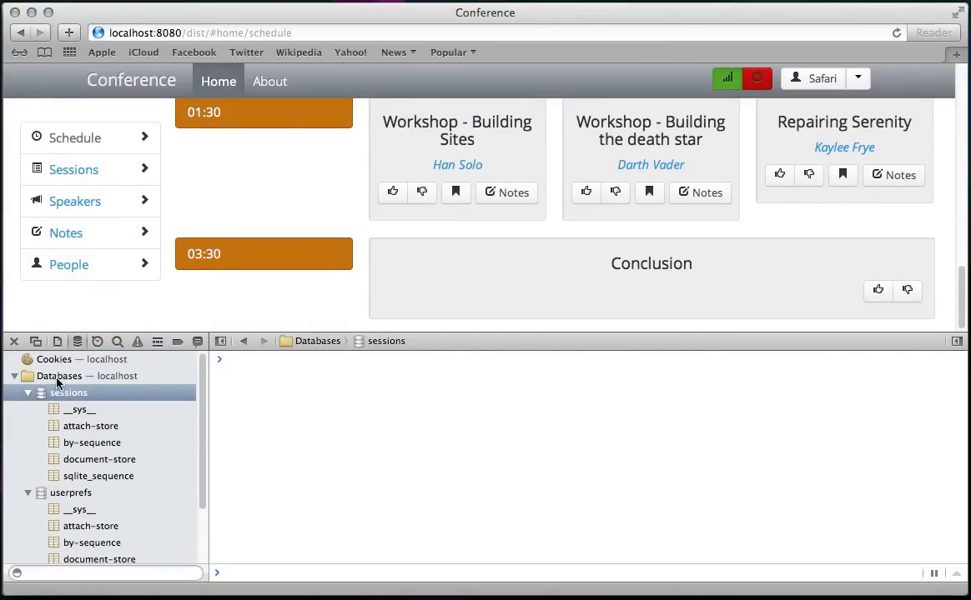
pyautogui.moveTo(69, 392)
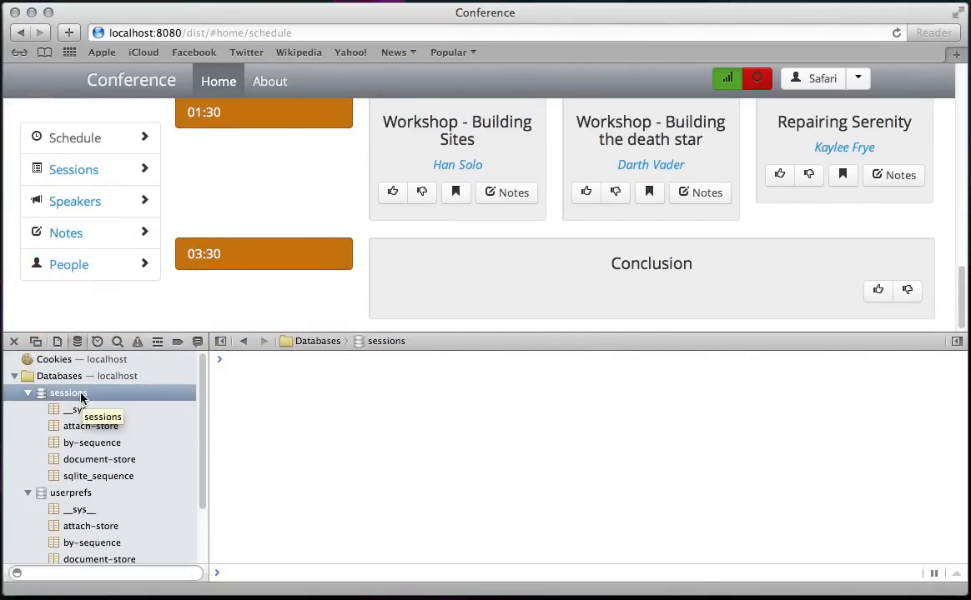
pyautogui.moveTo(79, 467)
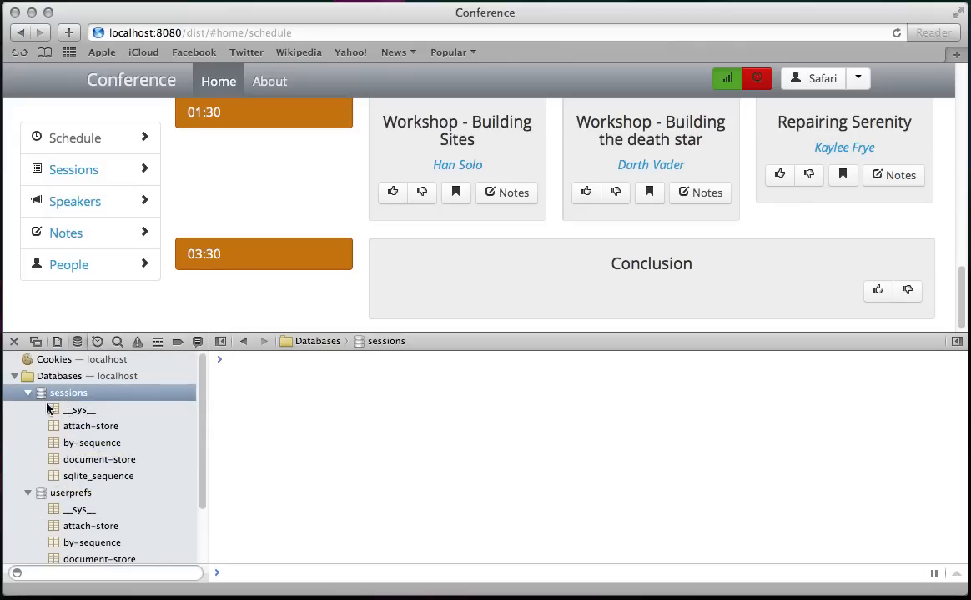
pyautogui.click(99, 475)
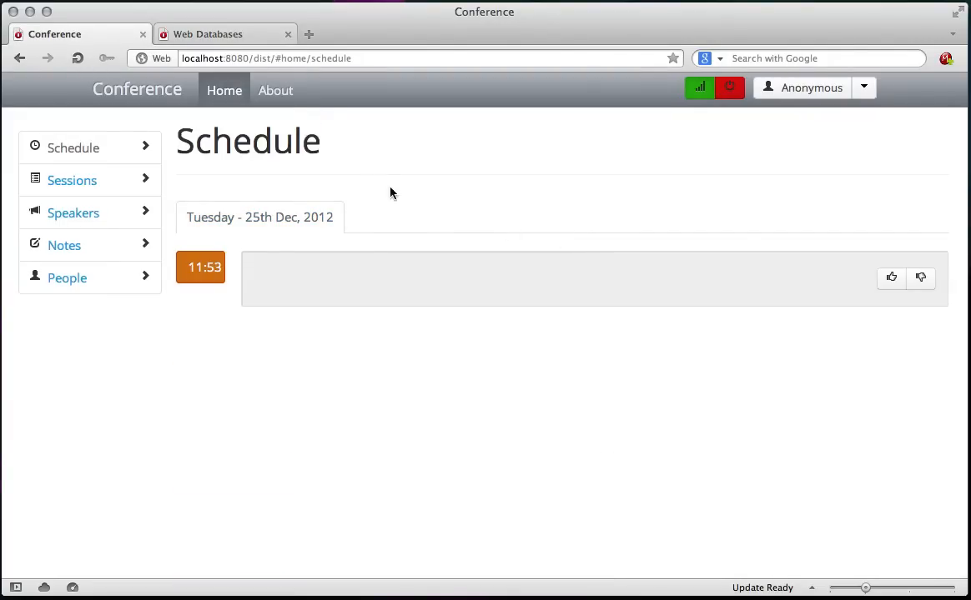
# Show Opera's Web Databases list for localhost:8080 with sessions, userprefs and system databases.
pyautogui.click(208, 34)
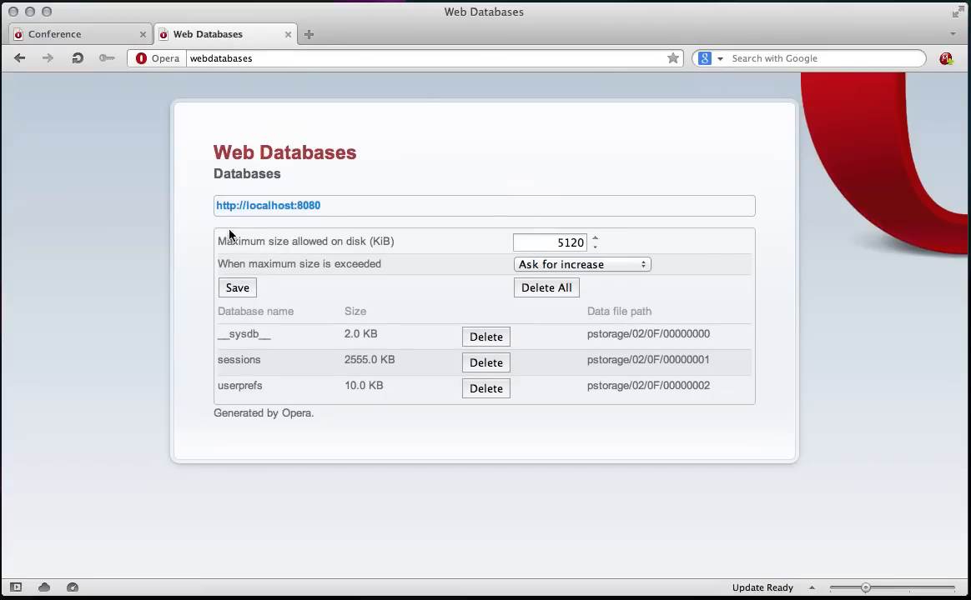
pyautogui.moveTo(504, 338)
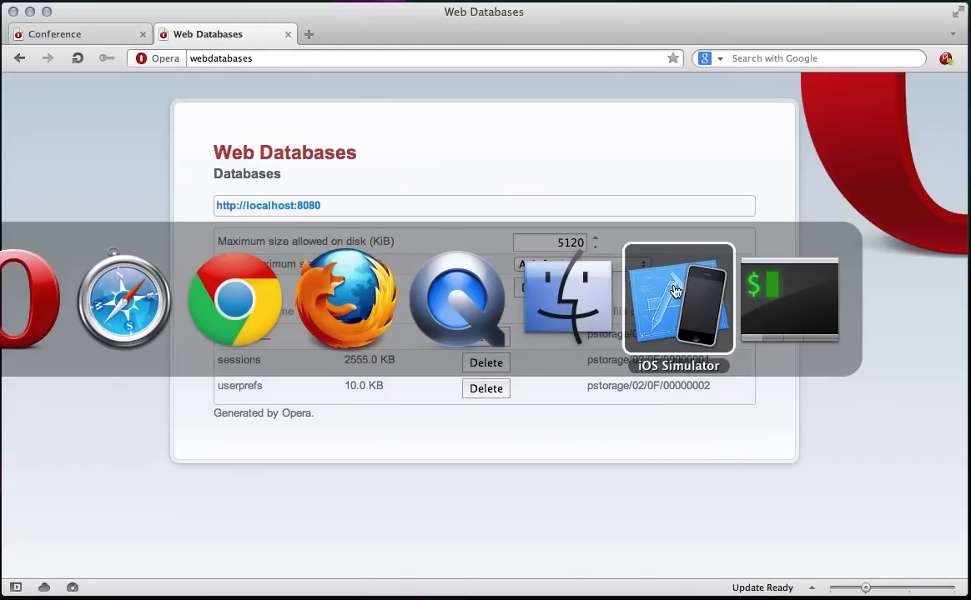
# Switch to the iOS Simulator showing the Thursday schedule in iPad Safari.
pyautogui.click(678, 298)
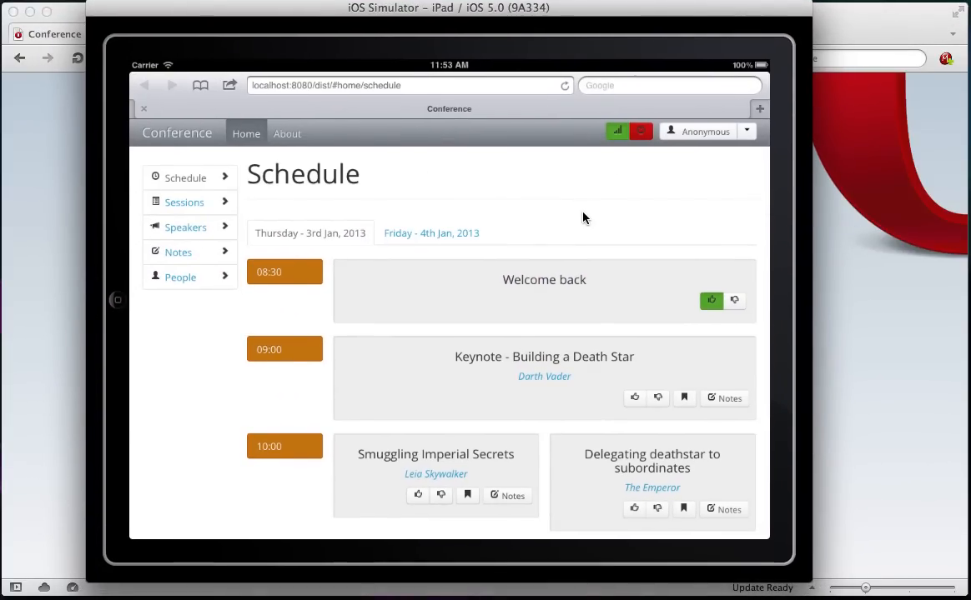
pyautogui.moveTo(578, 221)
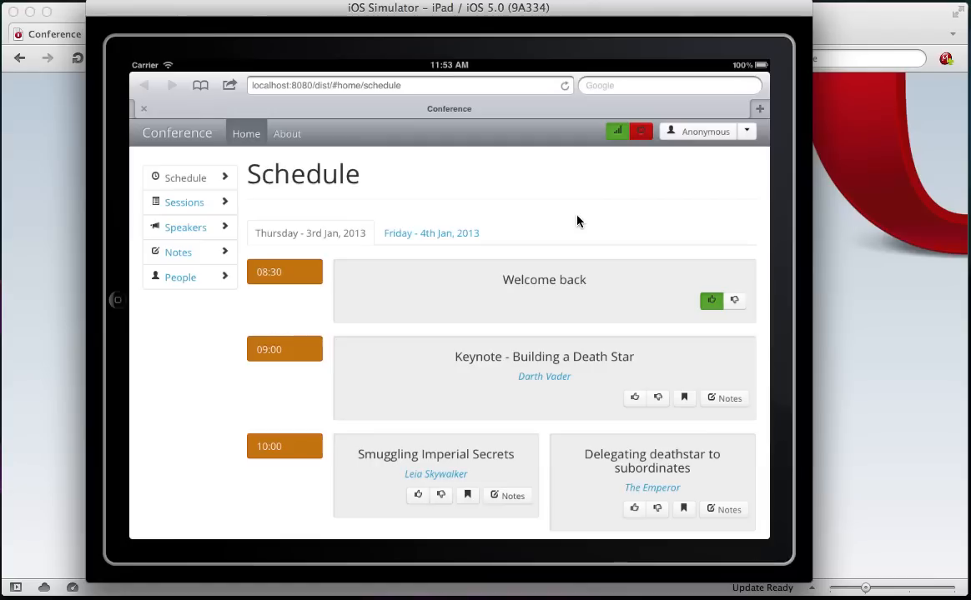
pyautogui.moveTo(581, 224)
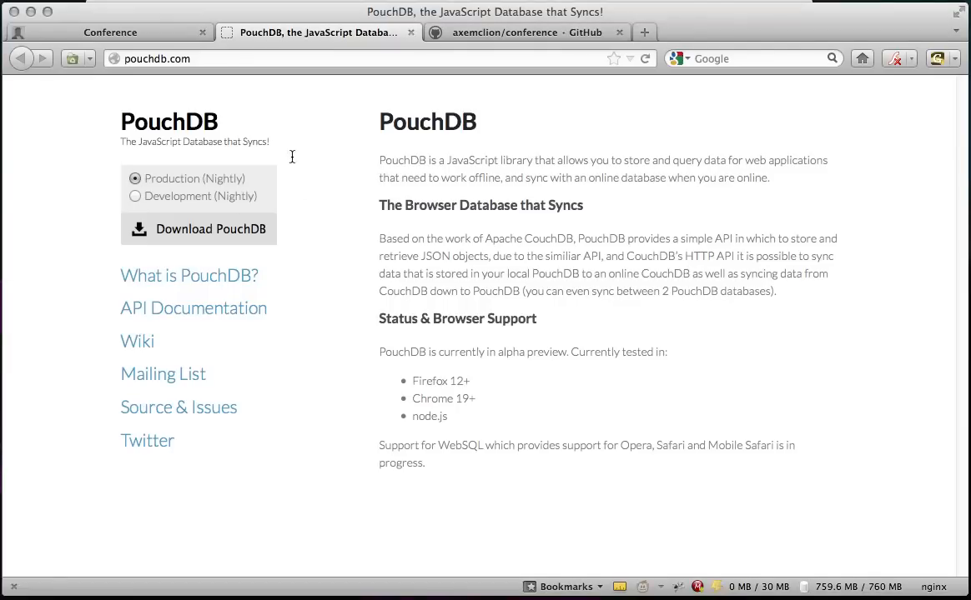
# Show the axemclion/conference GitHub repository with its latest app cache commit.
pyautogui.click(505, 32)
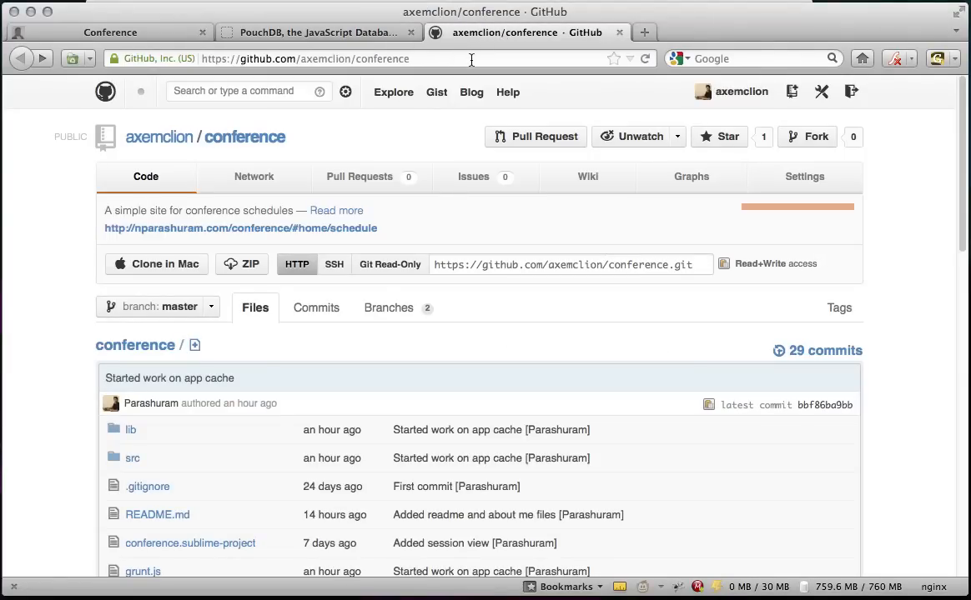
pyautogui.moveTo(467, 70)
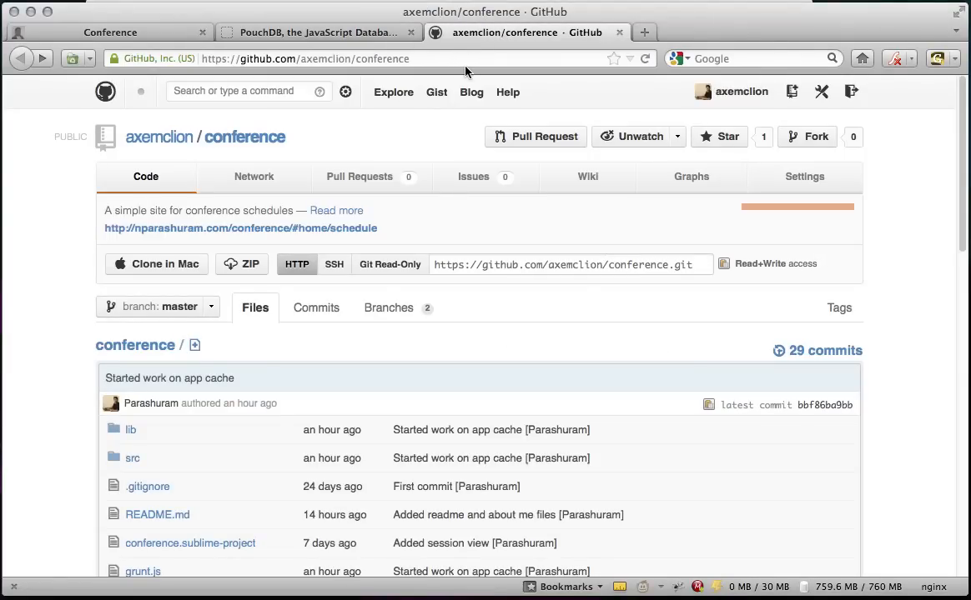